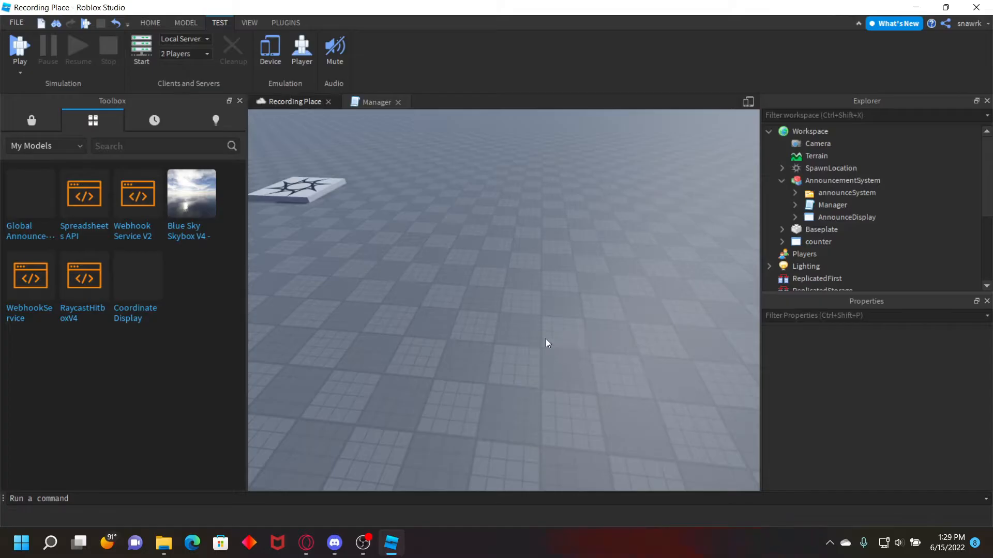
# Switch the Toolbox from My Models to the Marketplace model categories
pyautogui.click(31, 121)
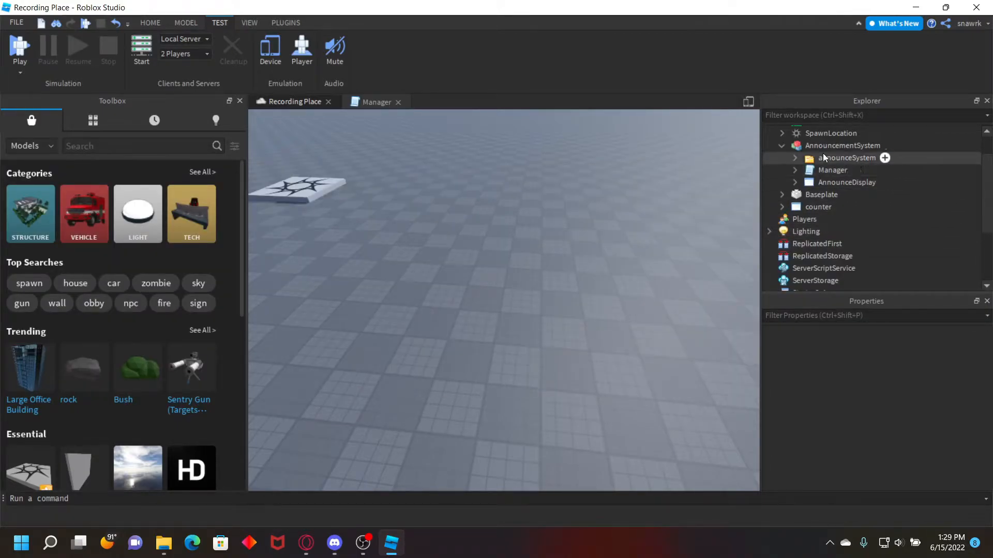
# Move announceSystem to ReplicatedStorage, Manager to ServerScriptService, AnnounceDisplay to StarterGui; expand Manager
pyautogui.click(795, 158)
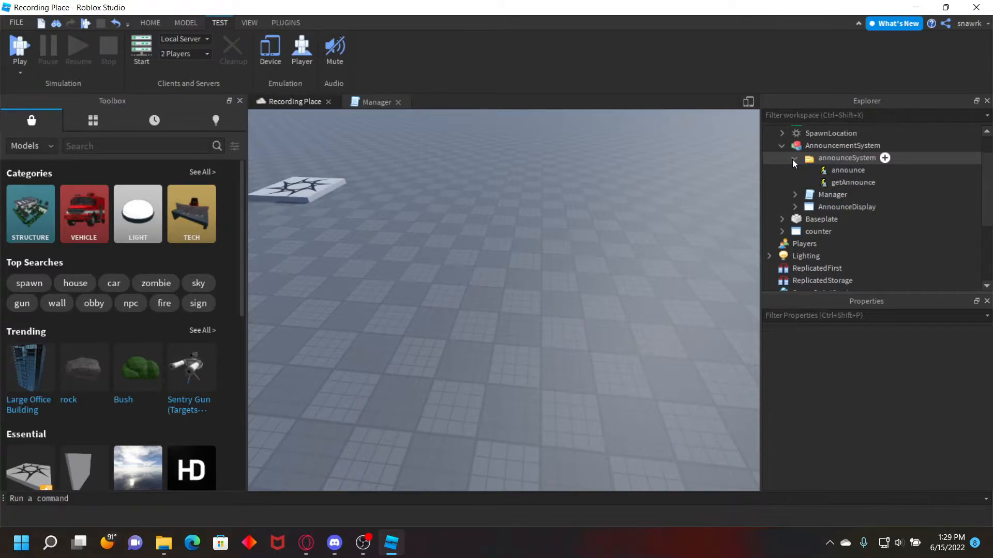
pyautogui.click(794, 158)
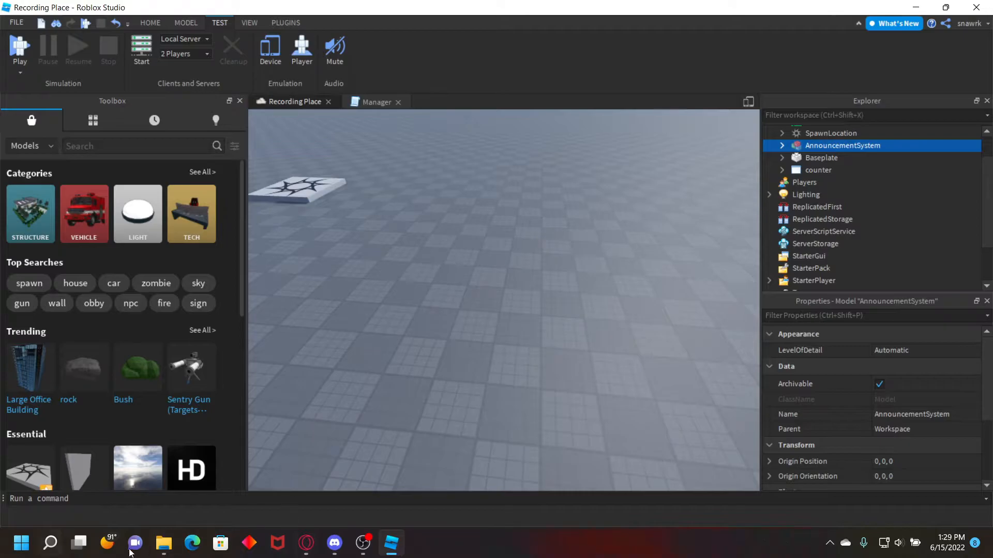
pyautogui.click(781, 145)
pyautogui.write('announceSystem')
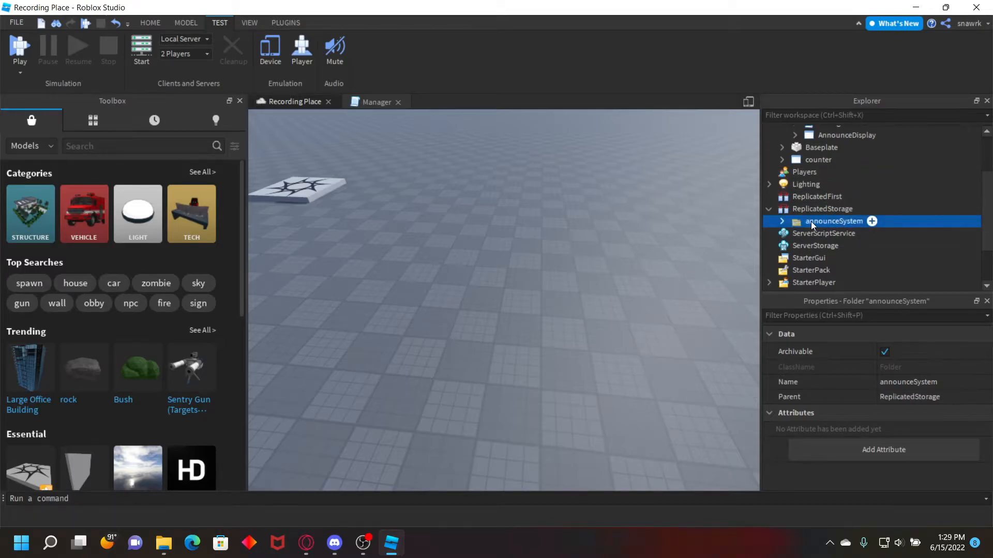
pyautogui.click(846, 169)
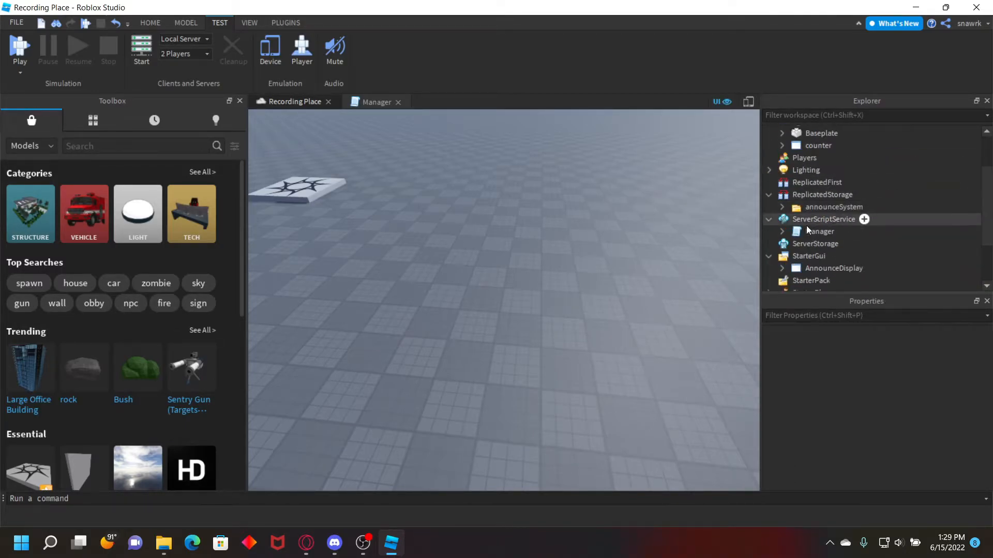
pyautogui.click(782, 231)
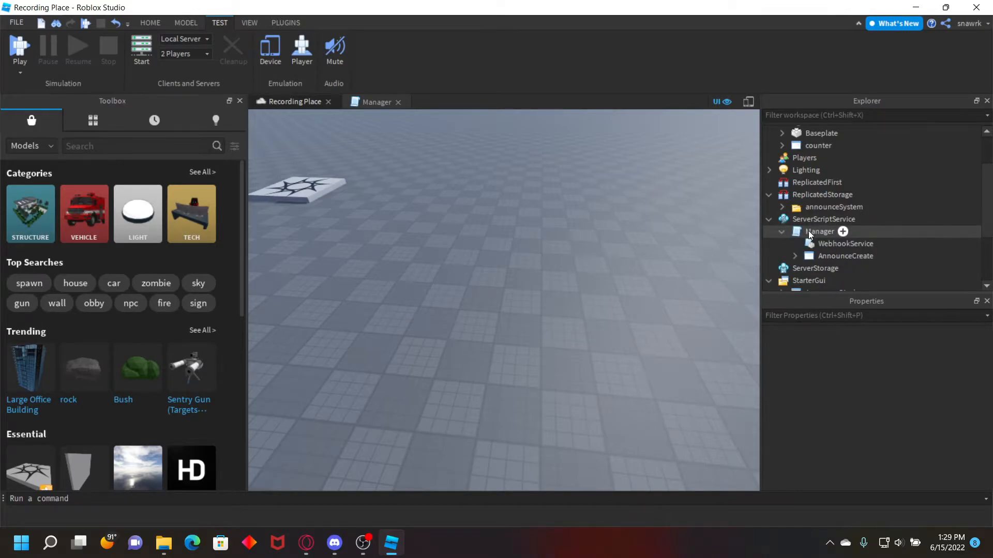
# Open the Manager script and append admin ID 123561 after the existing ID
pyautogui.doubleClick(820, 231)
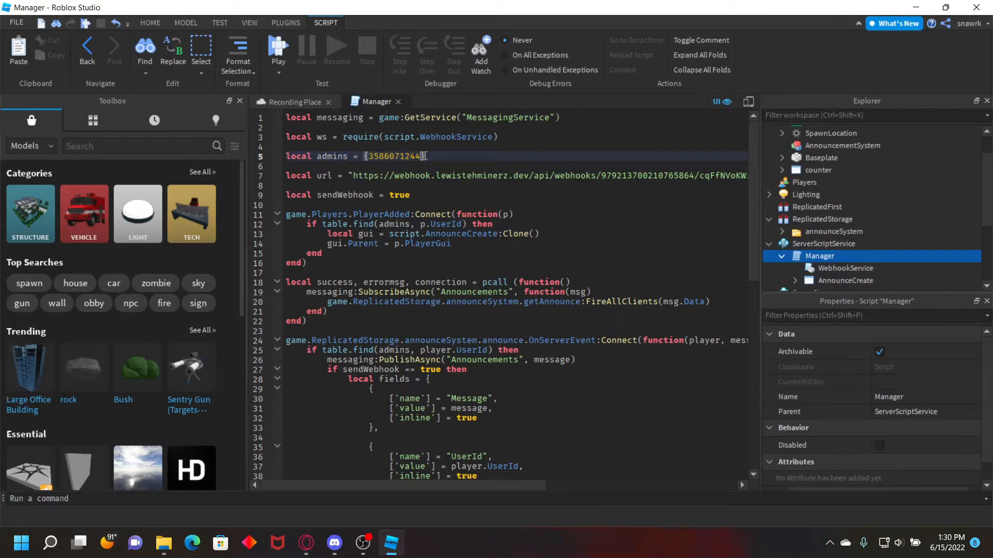
pyautogui.doubleClick(397, 156)
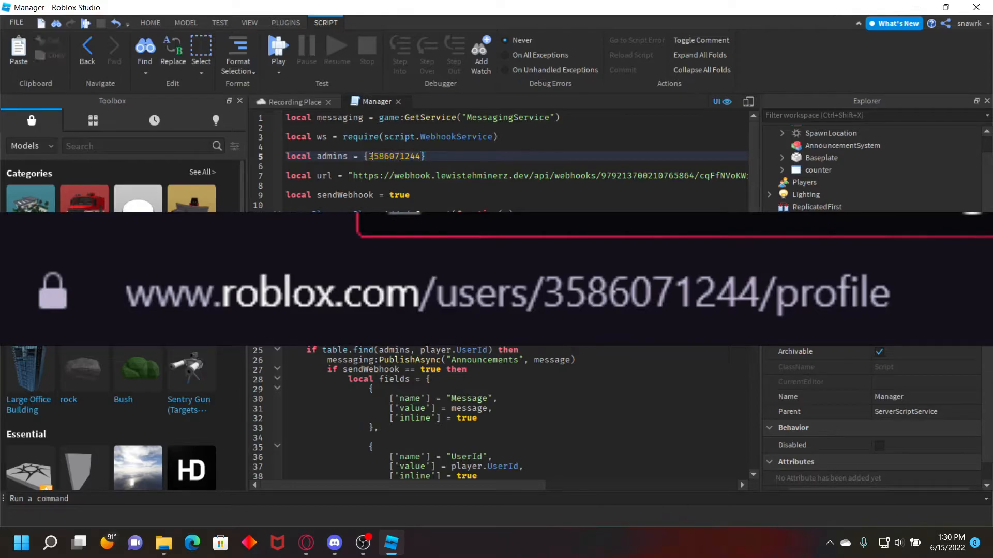
pyautogui.click(819, 256)
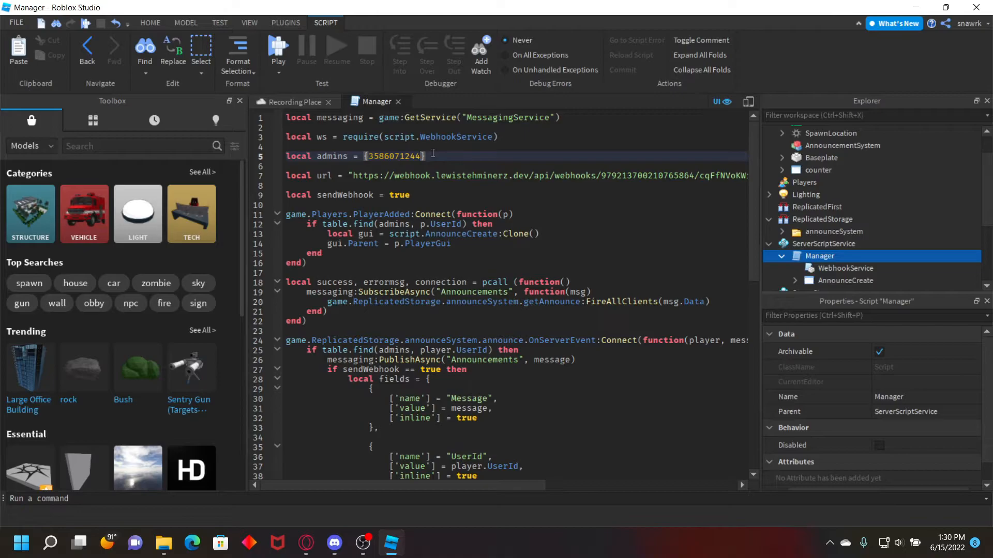
pyautogui.write(',')
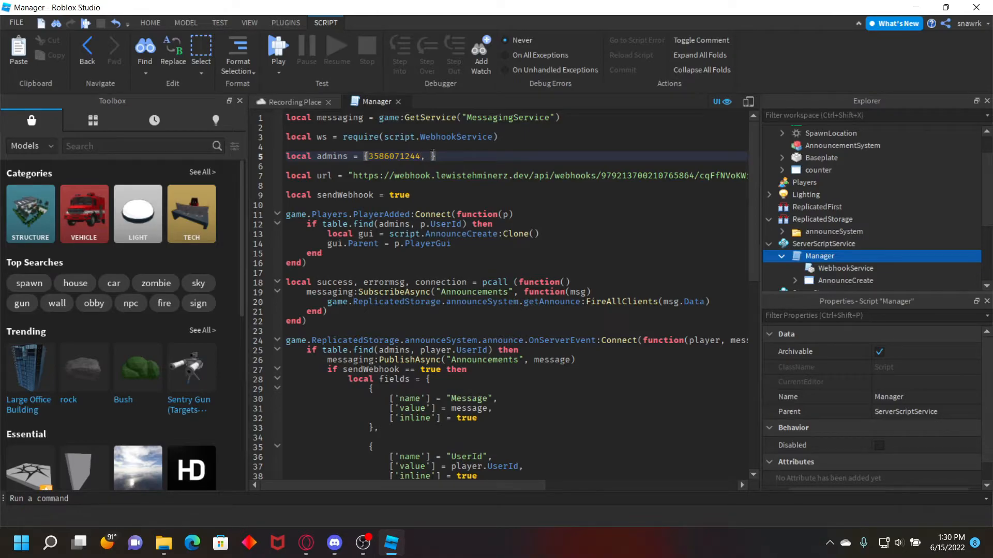
pyautogui.write('123561')
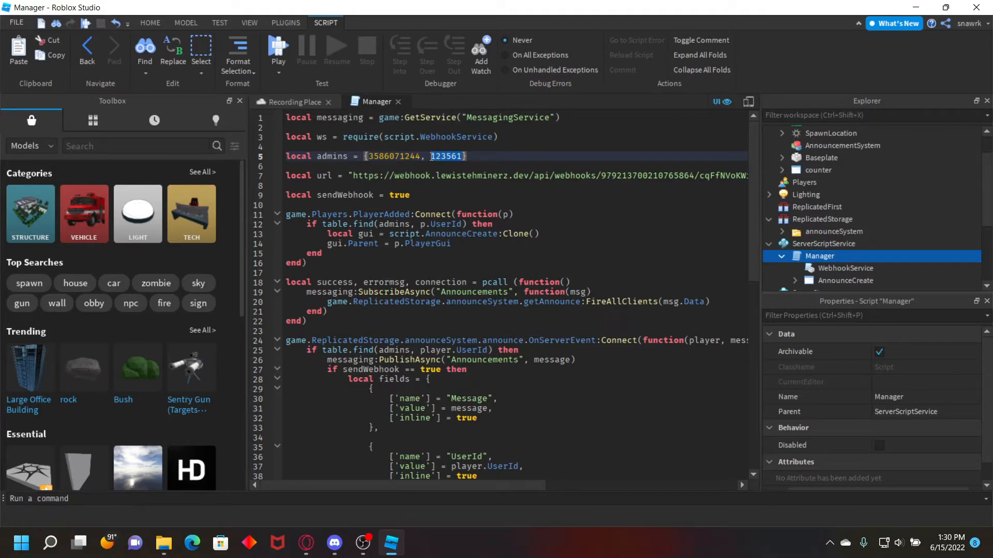
pyautogui.press('Delete')
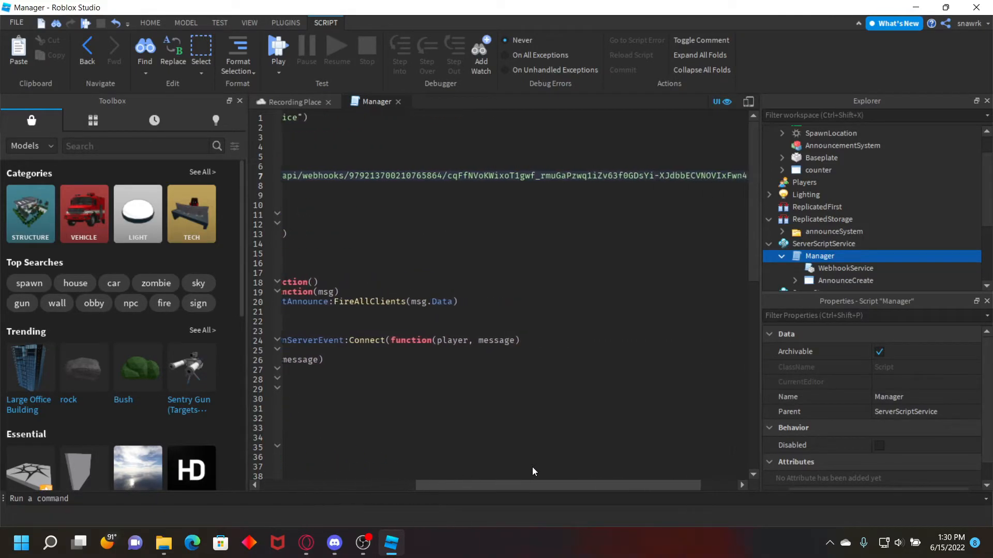
pyautogui.hscroll(-3)
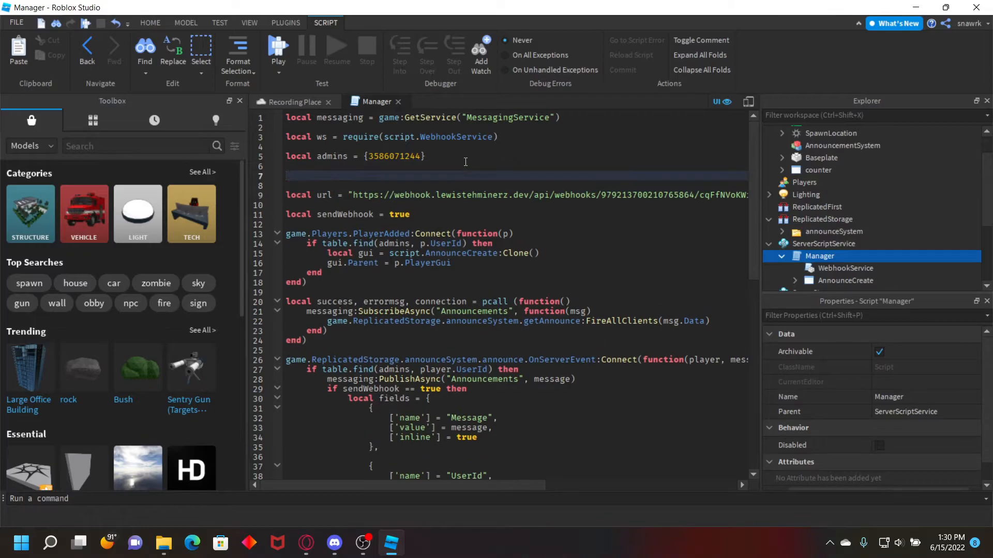
pyautogui.write('--https://webhook.lewistehminerz.dev')
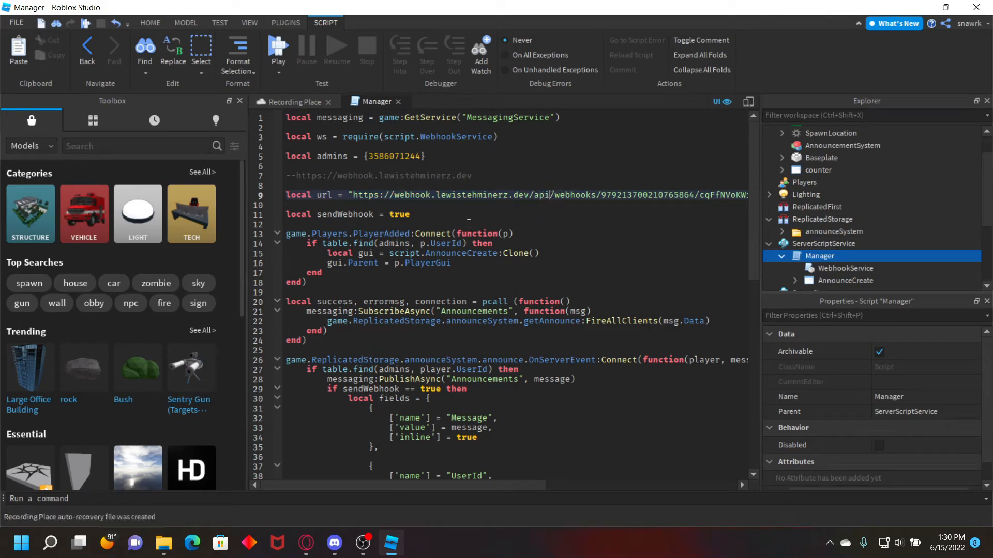
# Review the Manager script's sendWebhook setting and embed fields
pyautogui.scroll(-3)
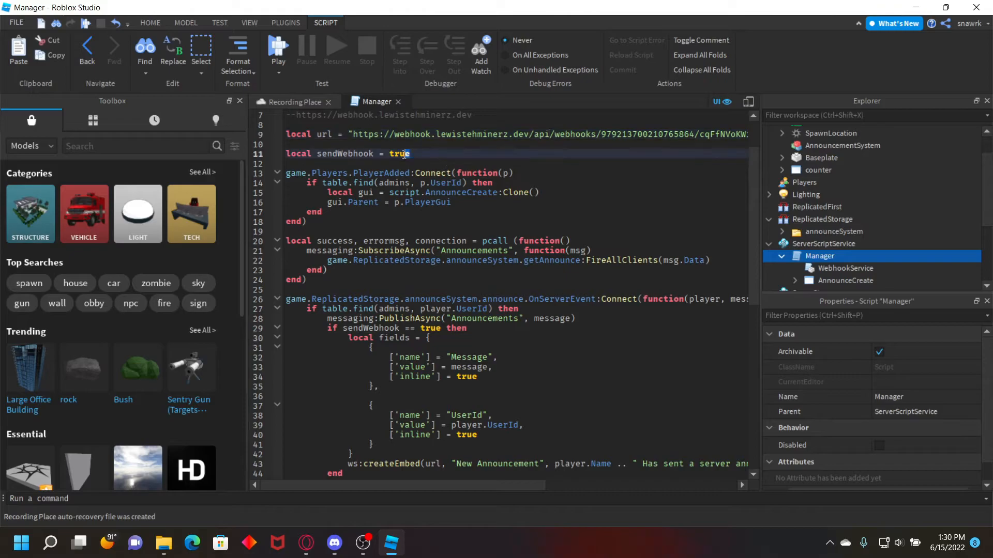
pyautogui.click(563, 211)
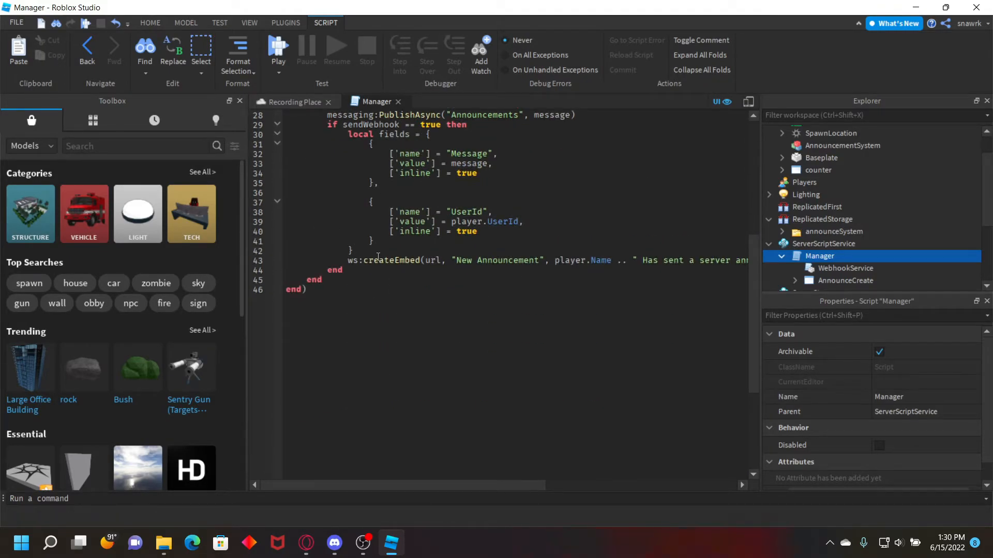
pyautogui.click(354, 250)
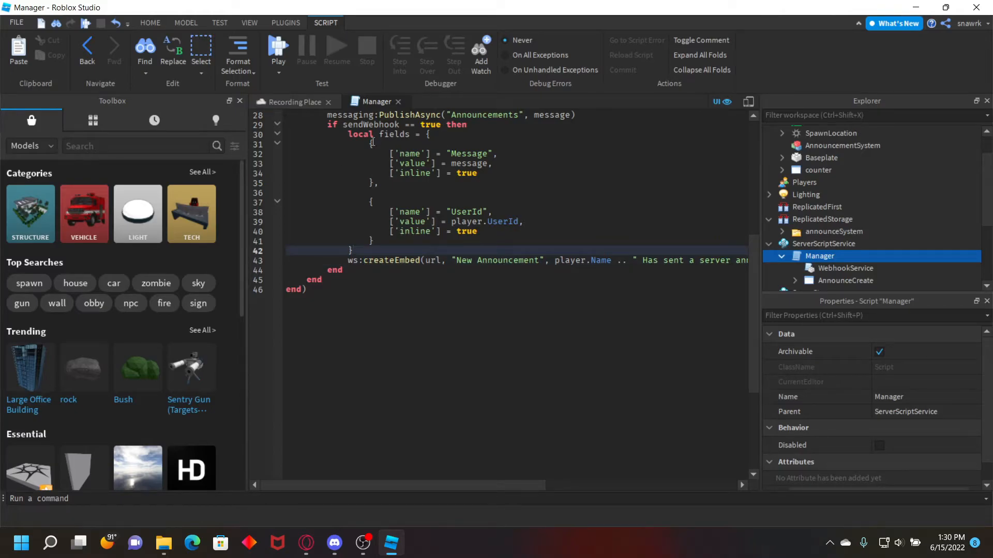
pyautogui.scroll(3)
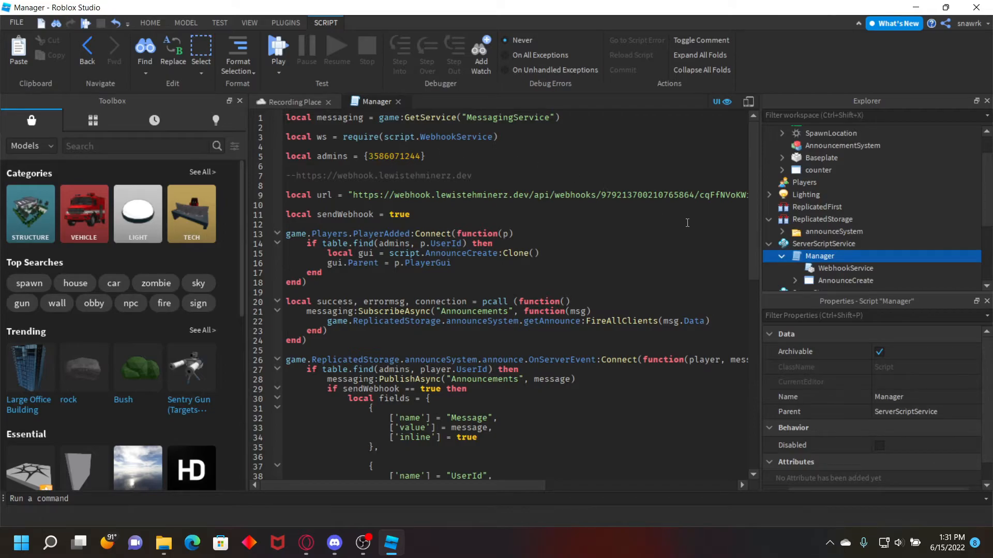
# Open Game Settings on the Security section to confirm Allow HTTP Requests is on
pyautogui.click(150, 23)
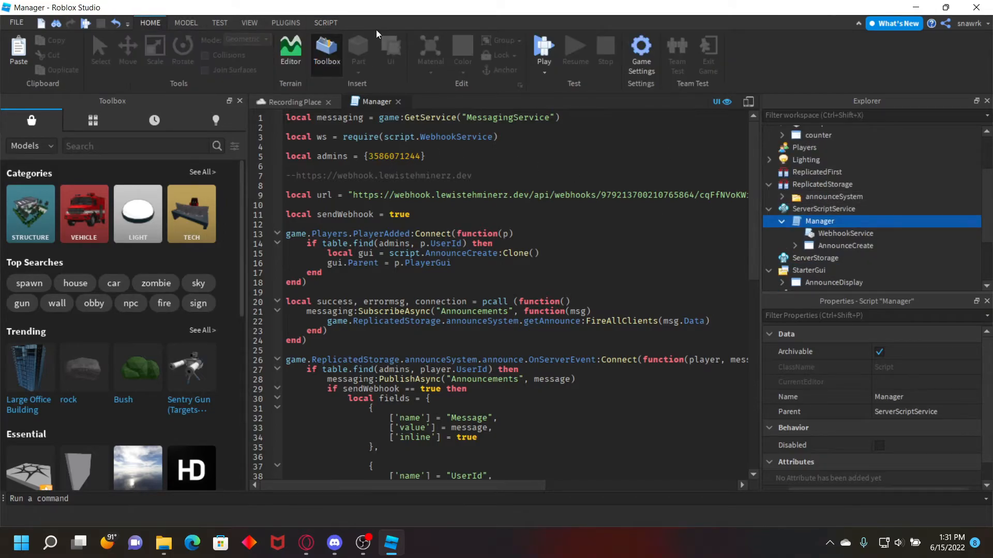
pyautogui.click(640, 50)
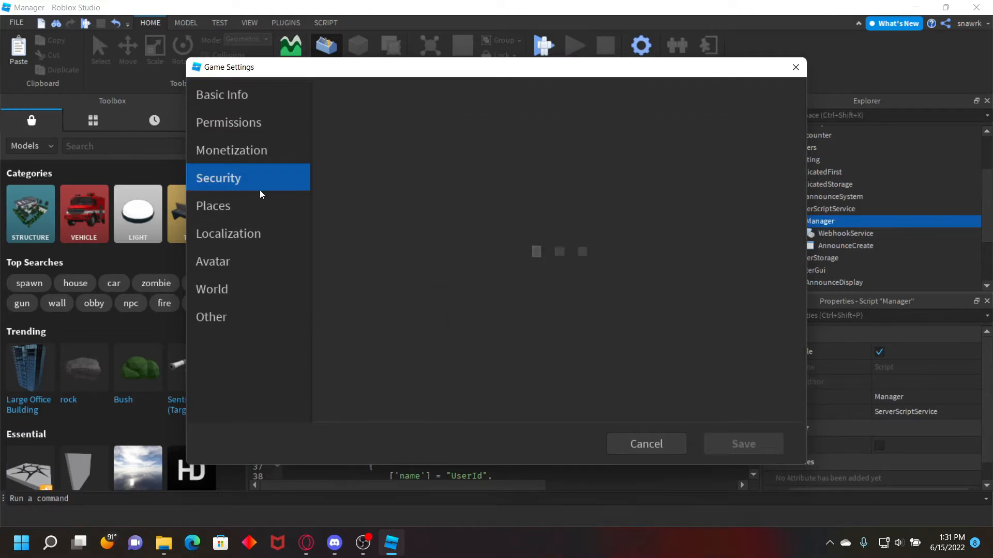
pyautogui.click(218, 178)
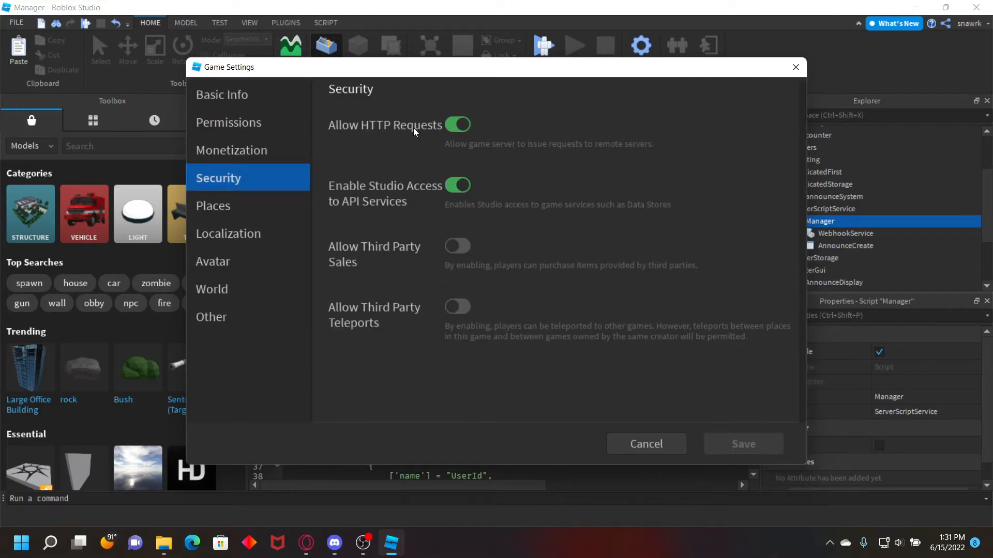
pyautogui.moveTo(656, 435)
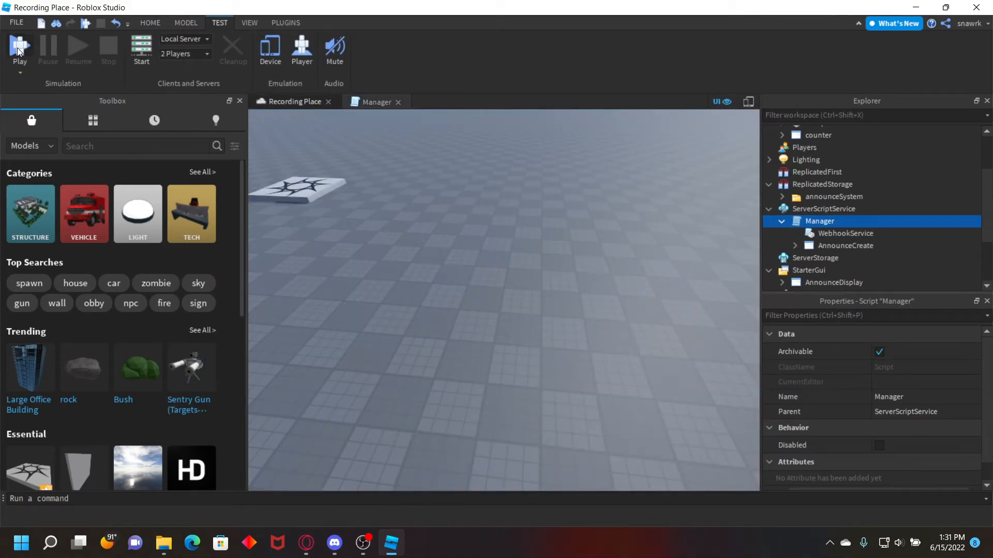
# Playtest and send the announcement 'subscribe to luascape' through the Announcement Menu
pyautogui.click(19, 48)
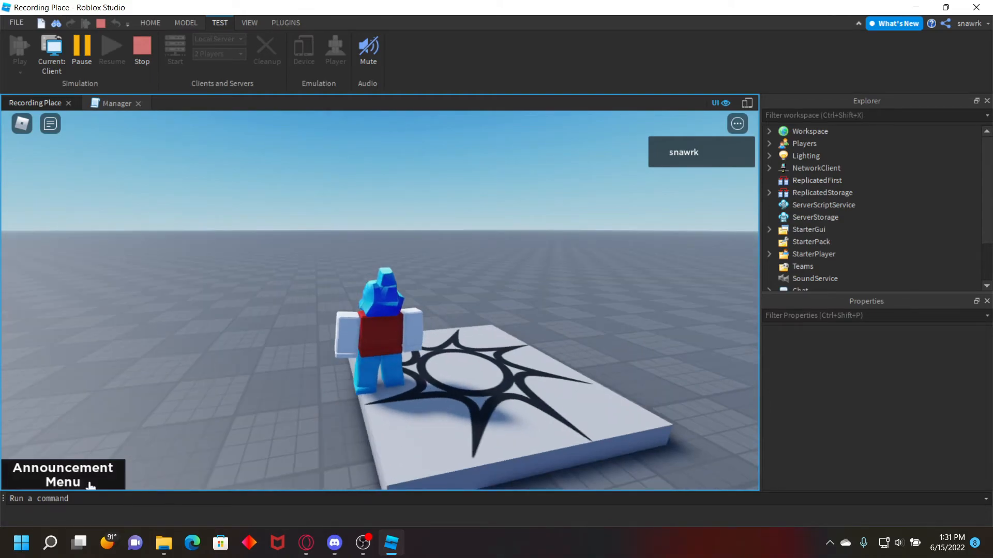
pyautogui.click(62, 474)
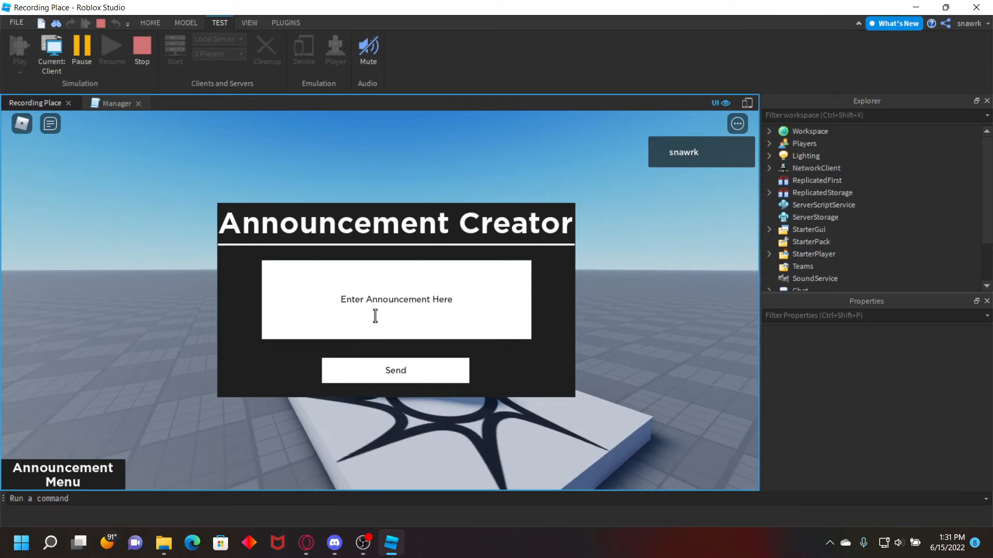
pyautogui.click(340, 300)
pyautogui.write('subscribe to l')
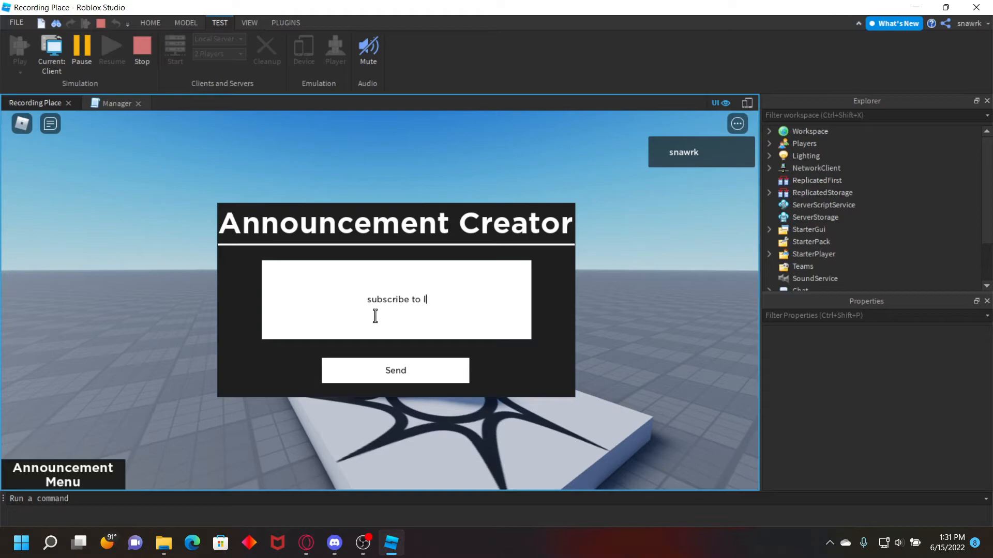
pyautogui.write('uascape')
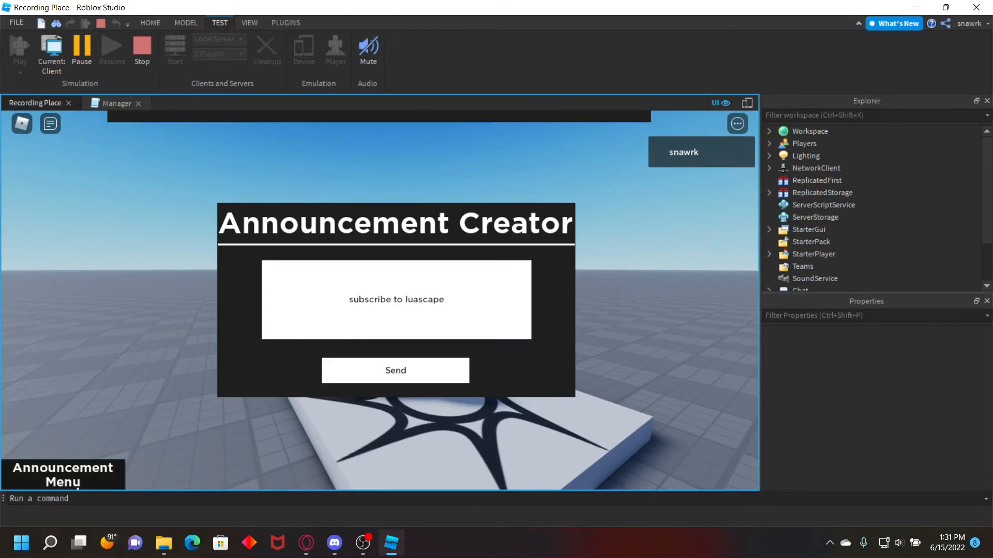
pyautogui.click(394, 370)
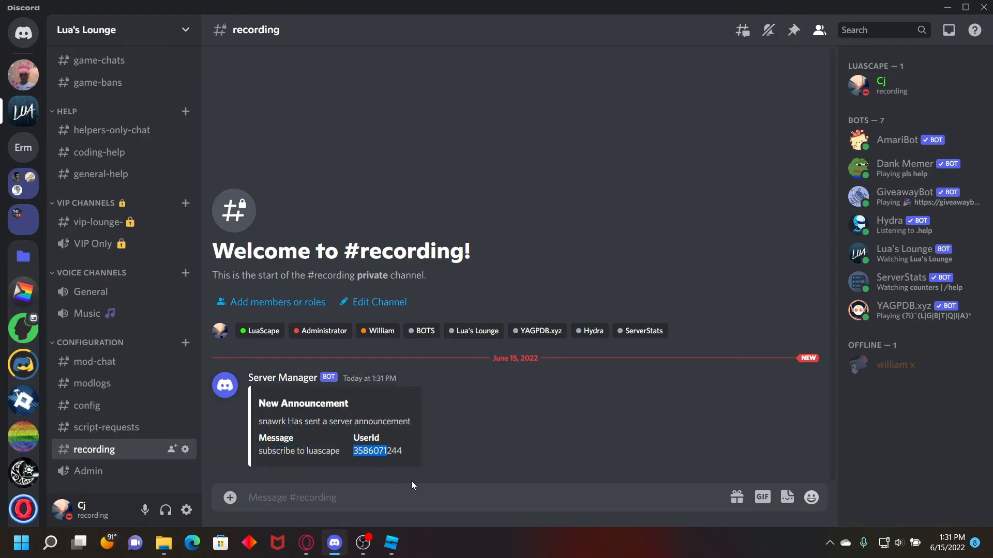
# Switch to Discord to view the New Announcement embed in #recording
pyautogui.click(391, 543)
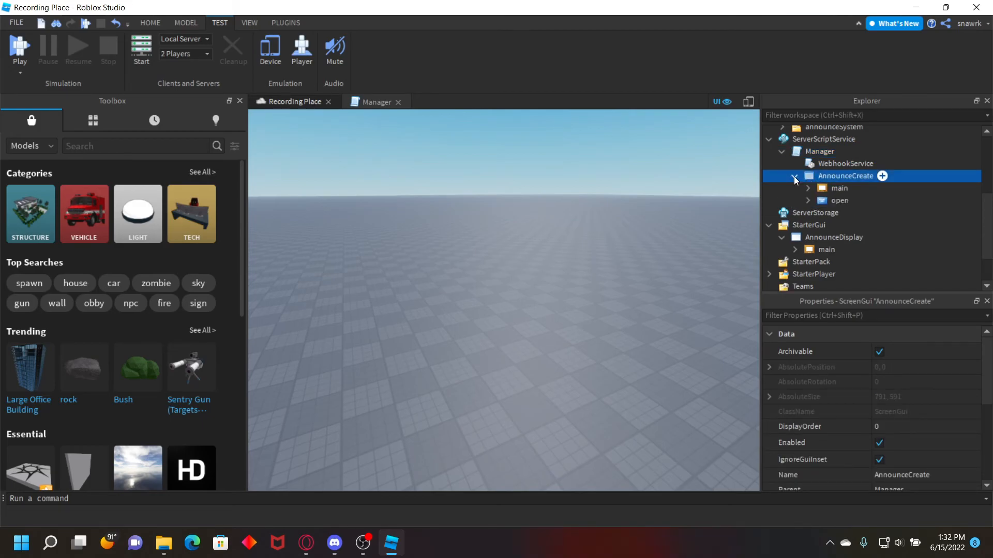
# Collapse AnnounceCreate under the Manager script in Explorer
pyautogui.click(795, 175)
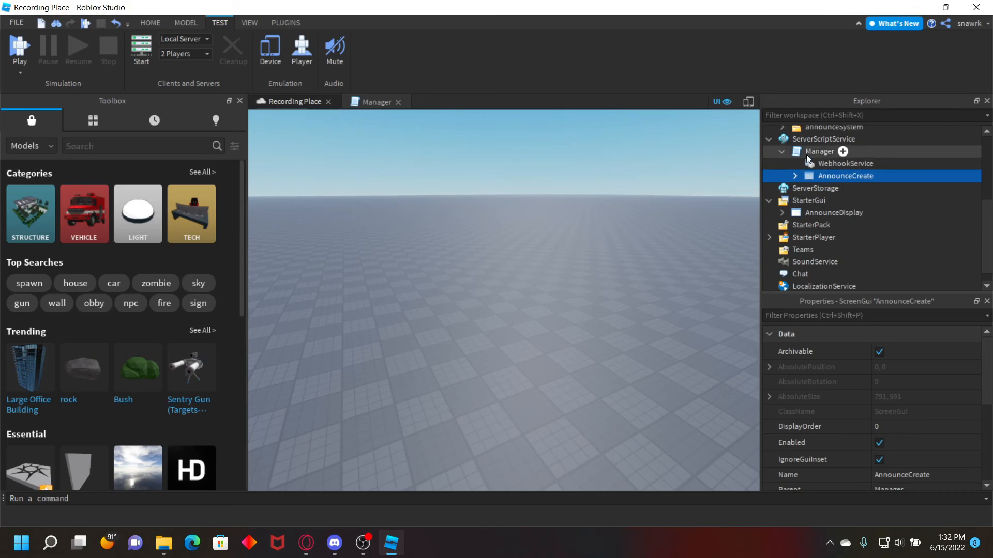